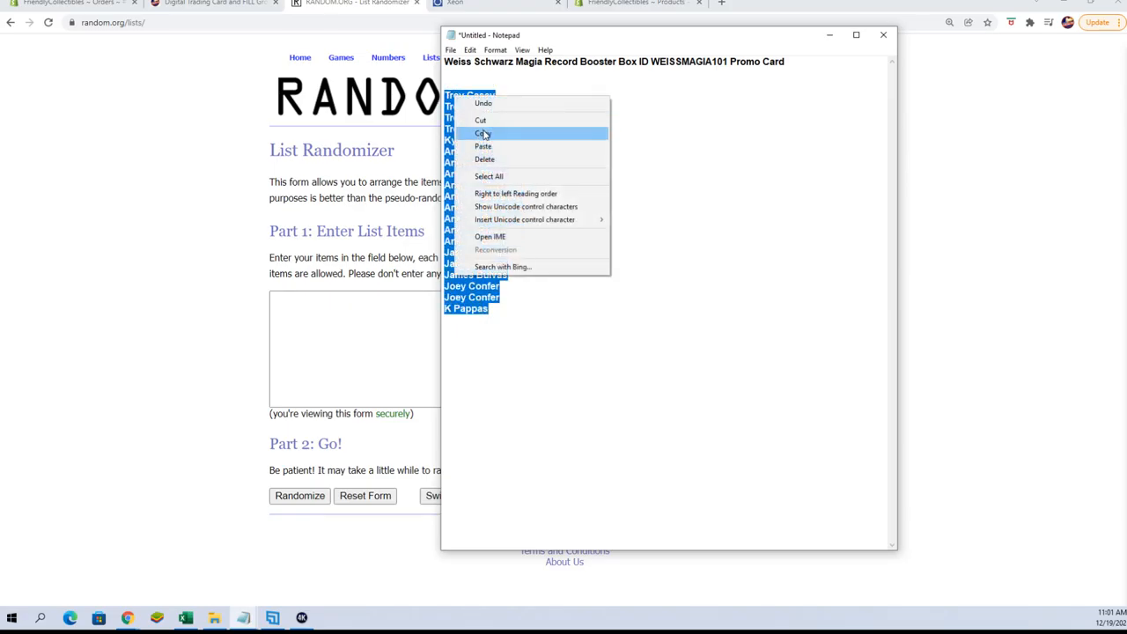
# - Copy the selected list of 20 buyer names from Notepad
pyautogui.click(481, 132)
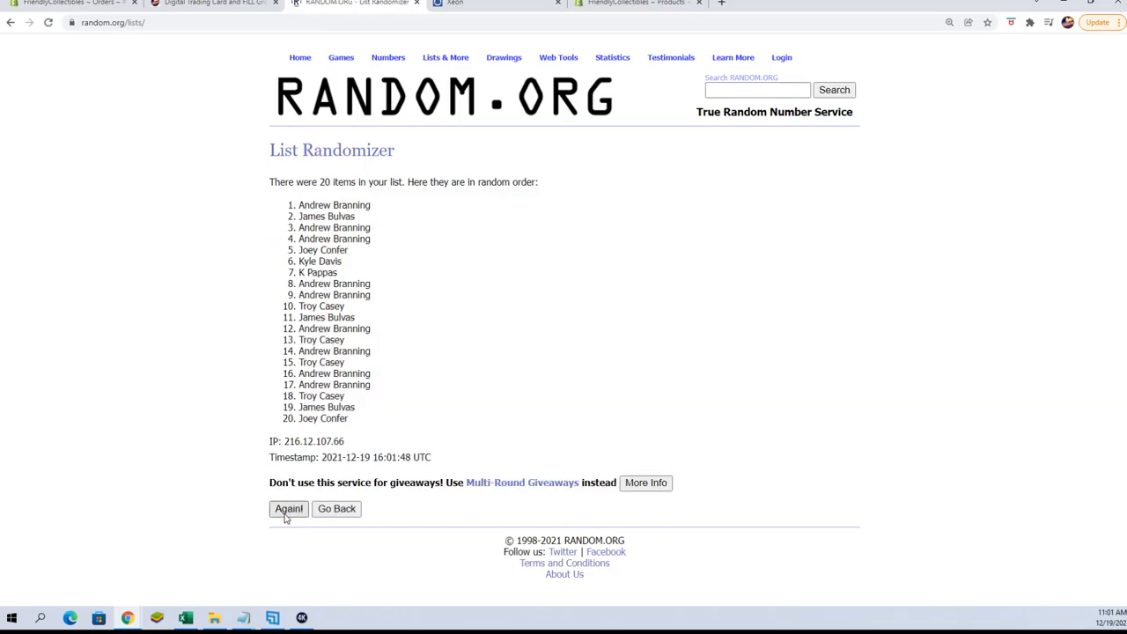
# - Reshuffle the 20 buyer names with Again! until the page reports 7 randomizations
pyautogui.click(289, 507)
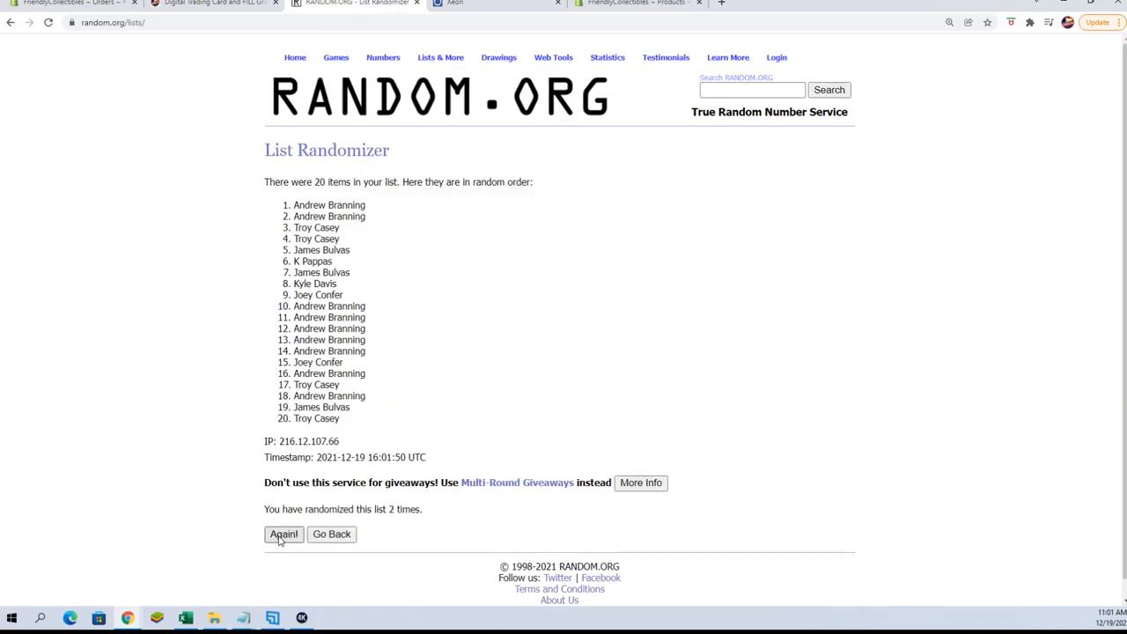
pyautogui.click(282, 533)
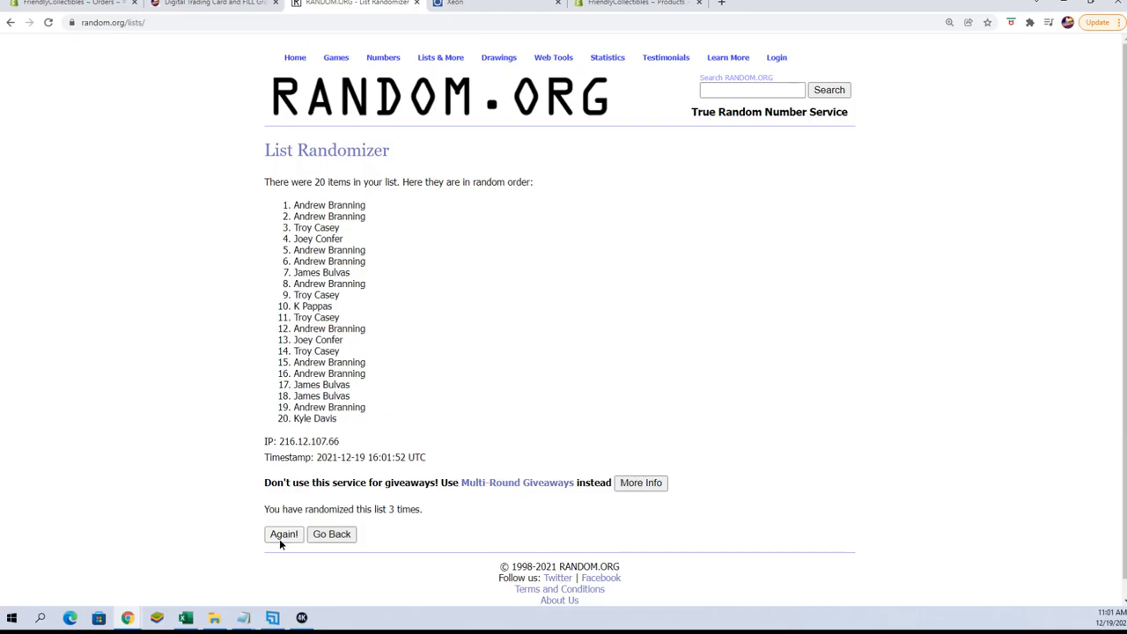
pyautogui.click(283, 534)
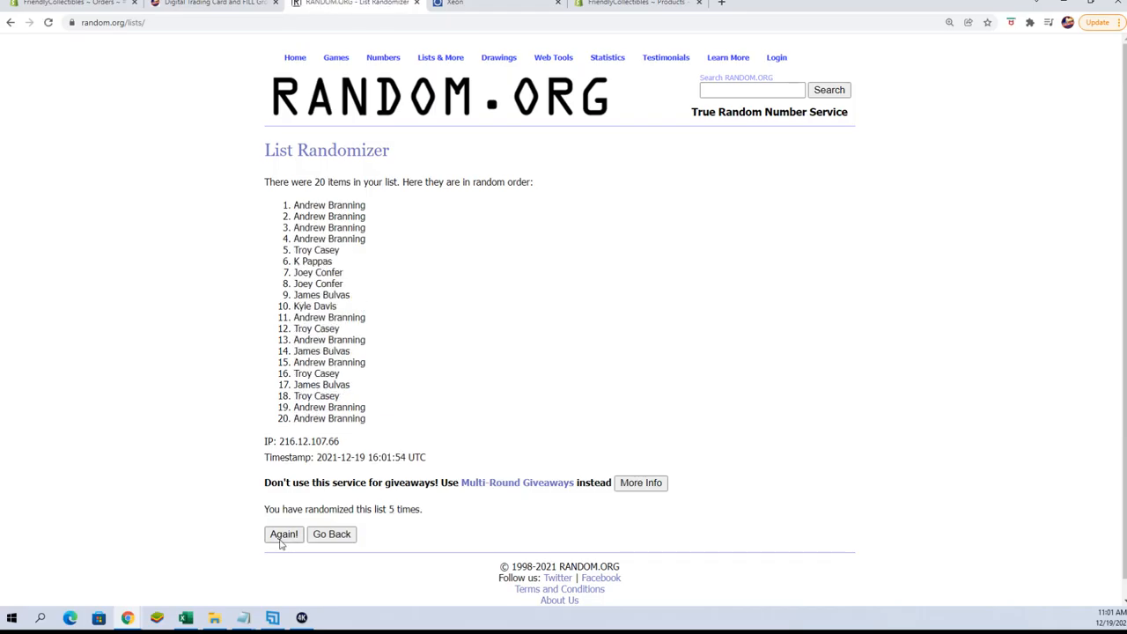
pyautogui.click(284, 533)
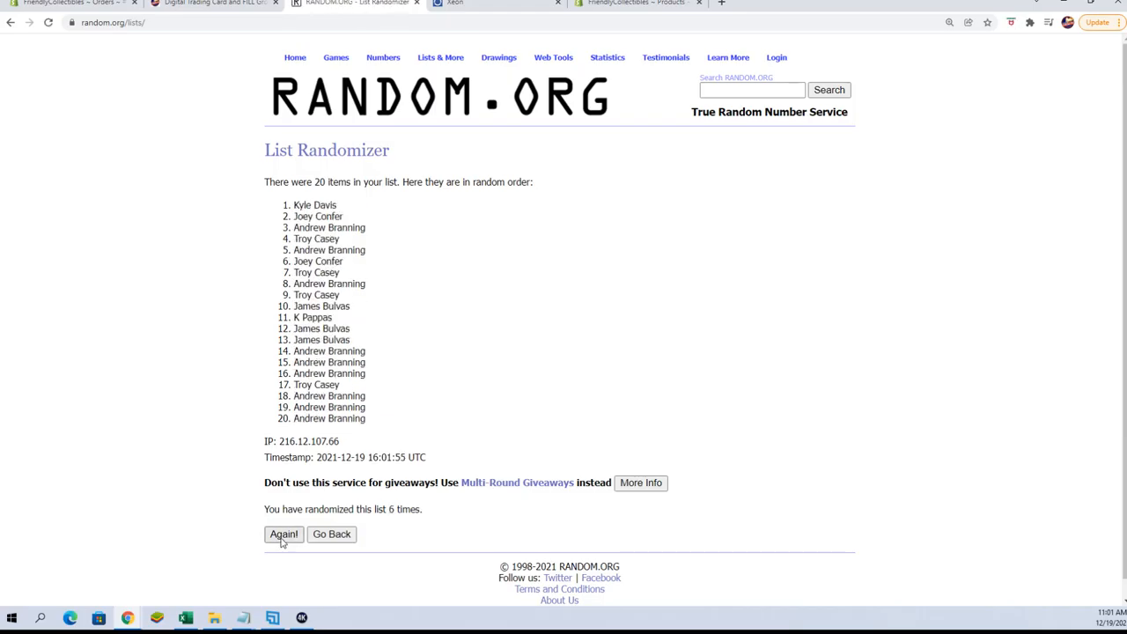
pyautogui.click(283, 533)
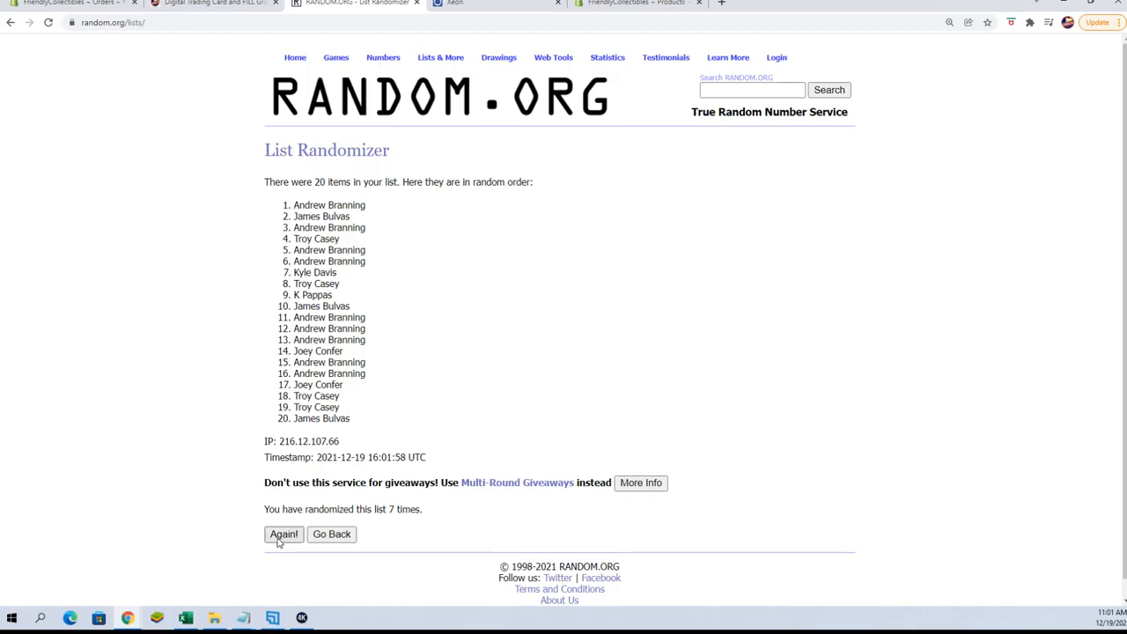
pyautogui.moveTo(366, 625)
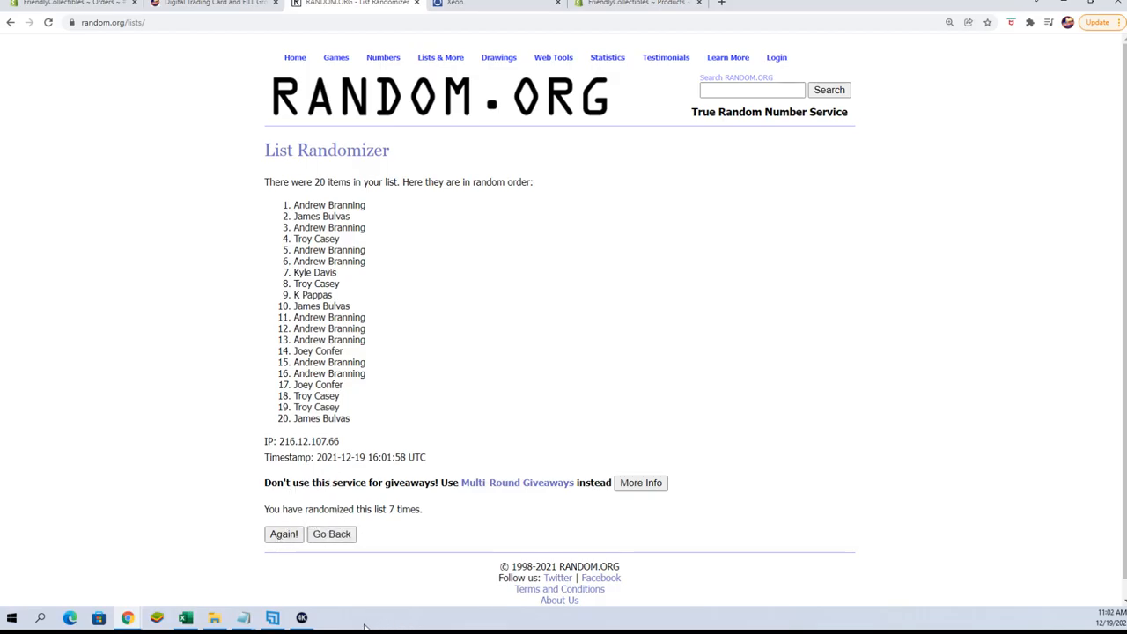